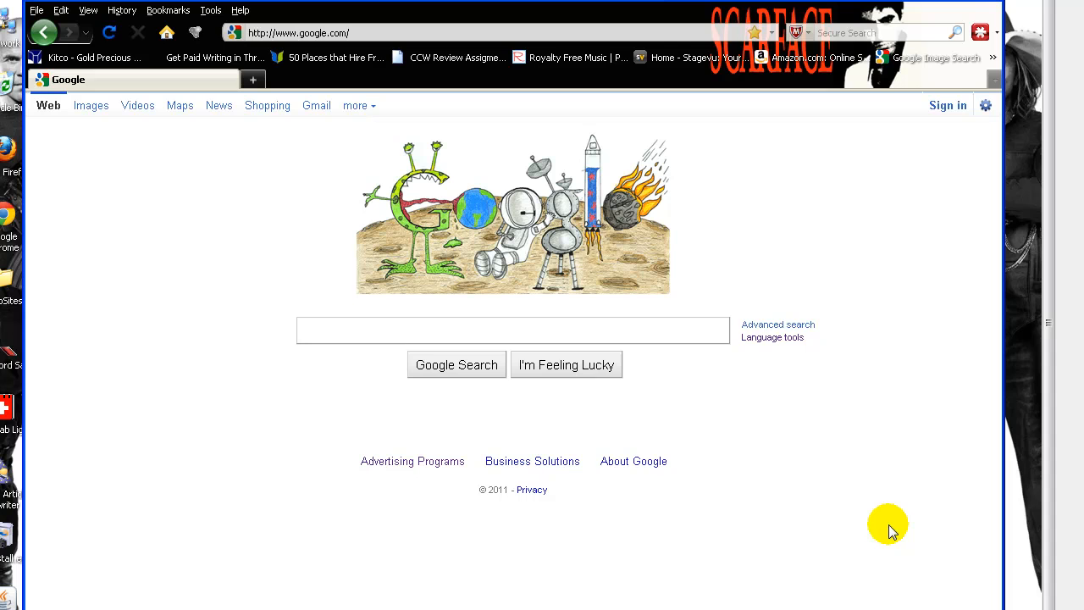
- Search Google for "hotspot shield" and open the top hotspotshield.com result
left_click(512, 331)
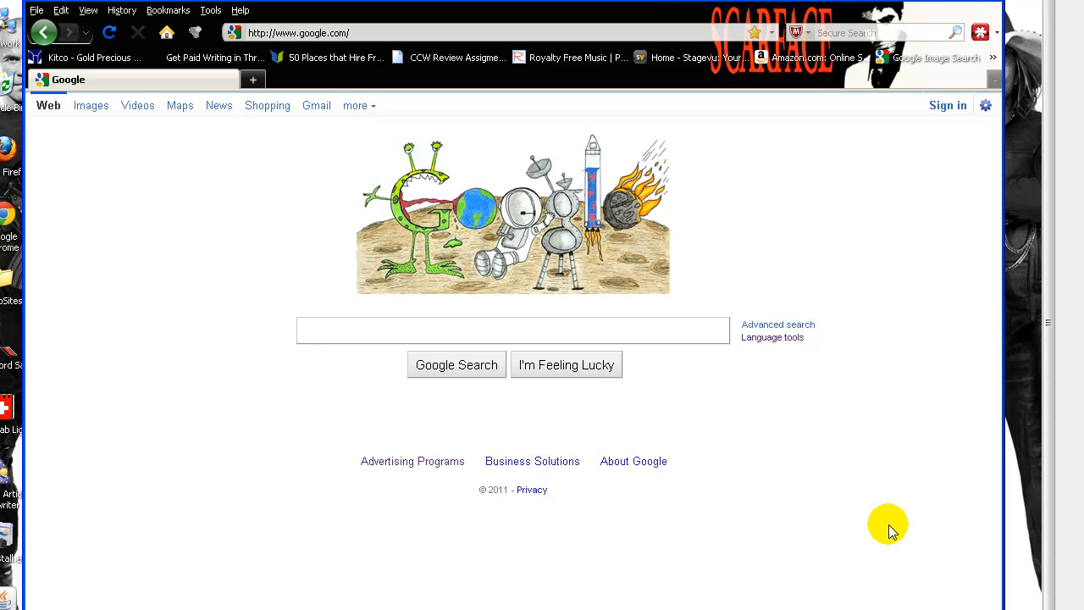
left_click(512, 331)
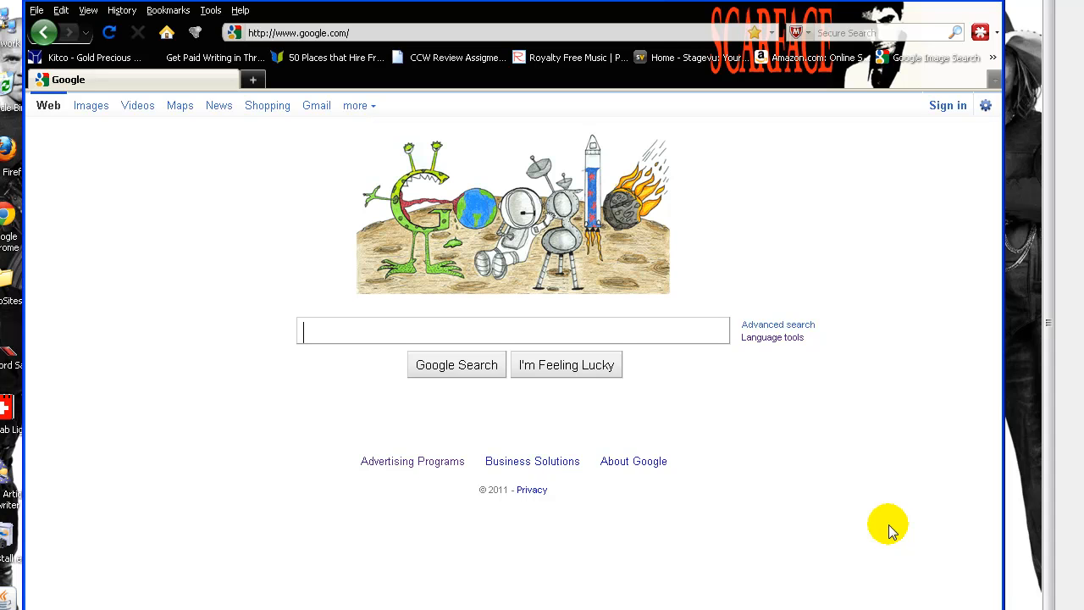
mouse_move(839, 235)
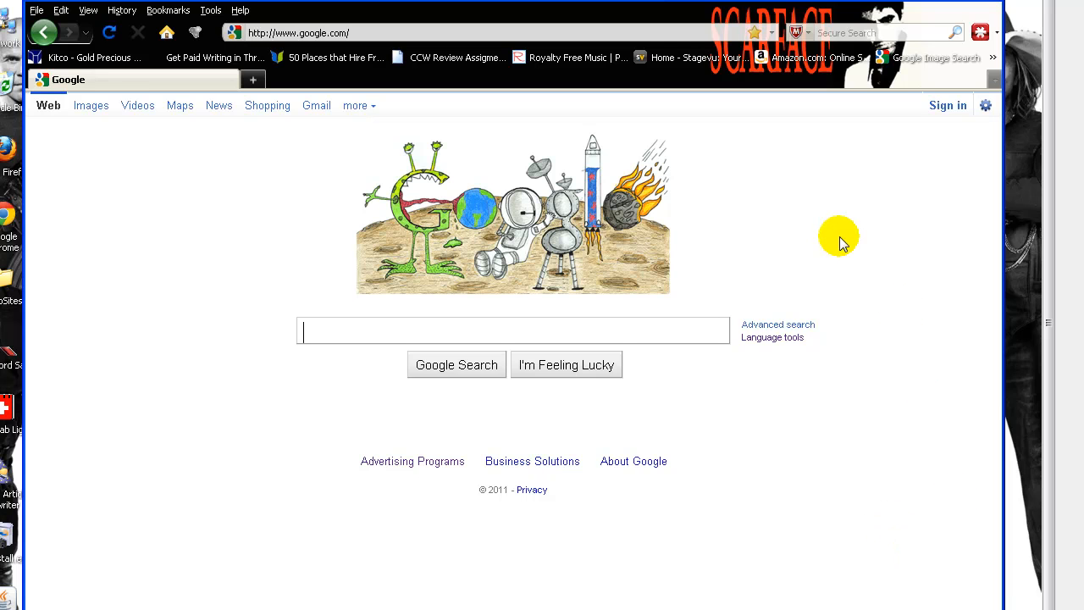
mouse_move(295, 295)
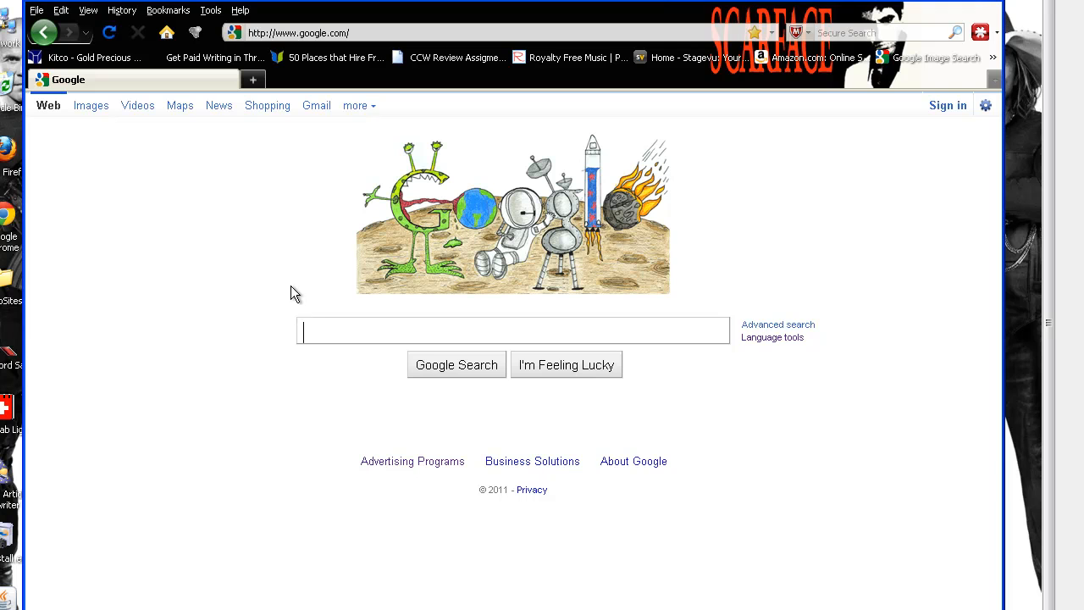
type("hotspot")
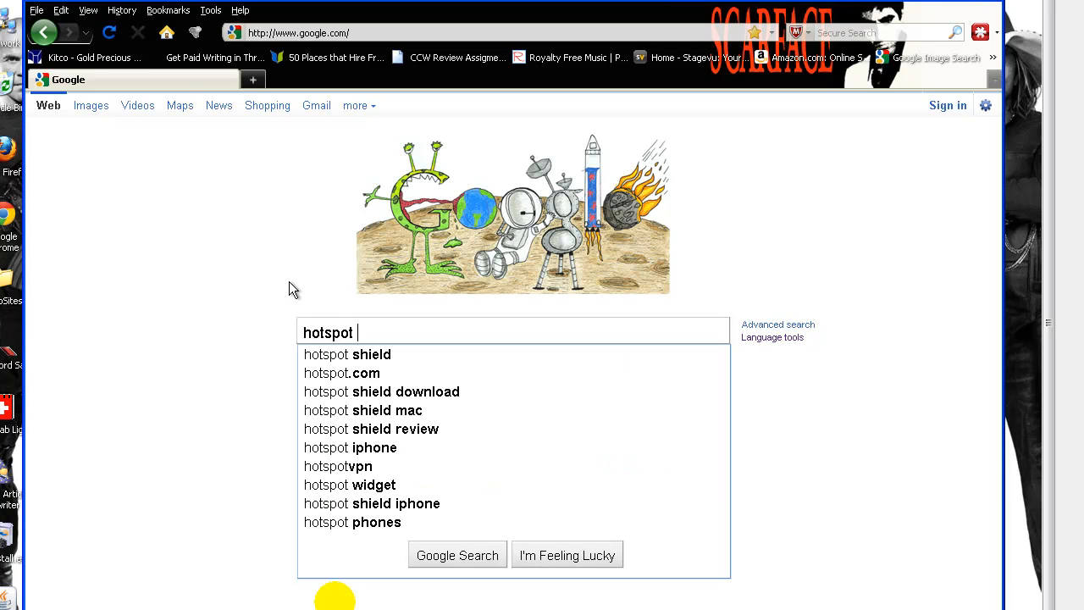
left_click(347, 354)
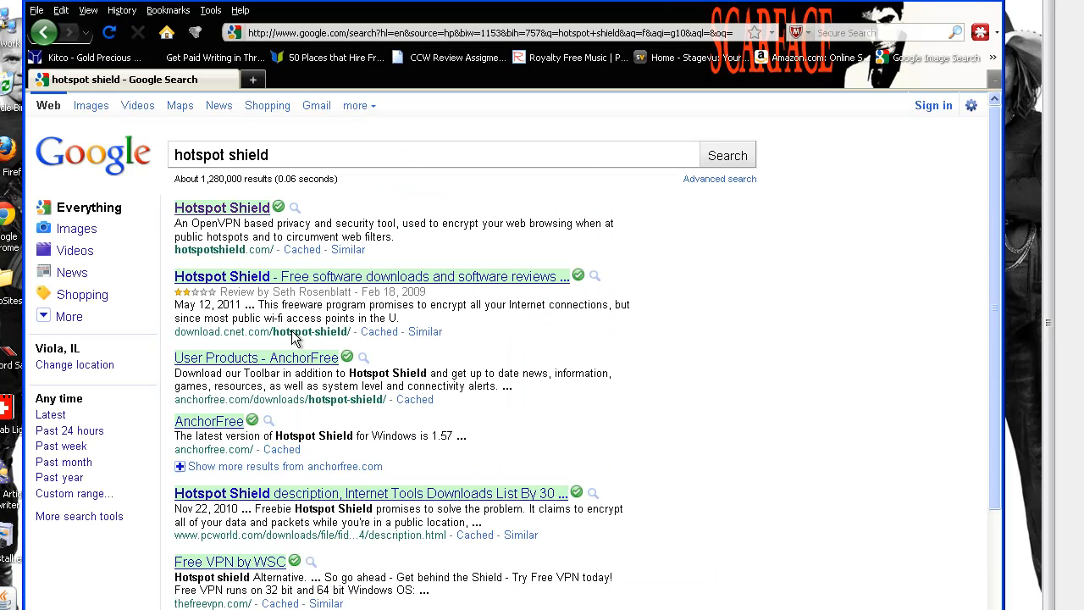
left_click(222, 207)
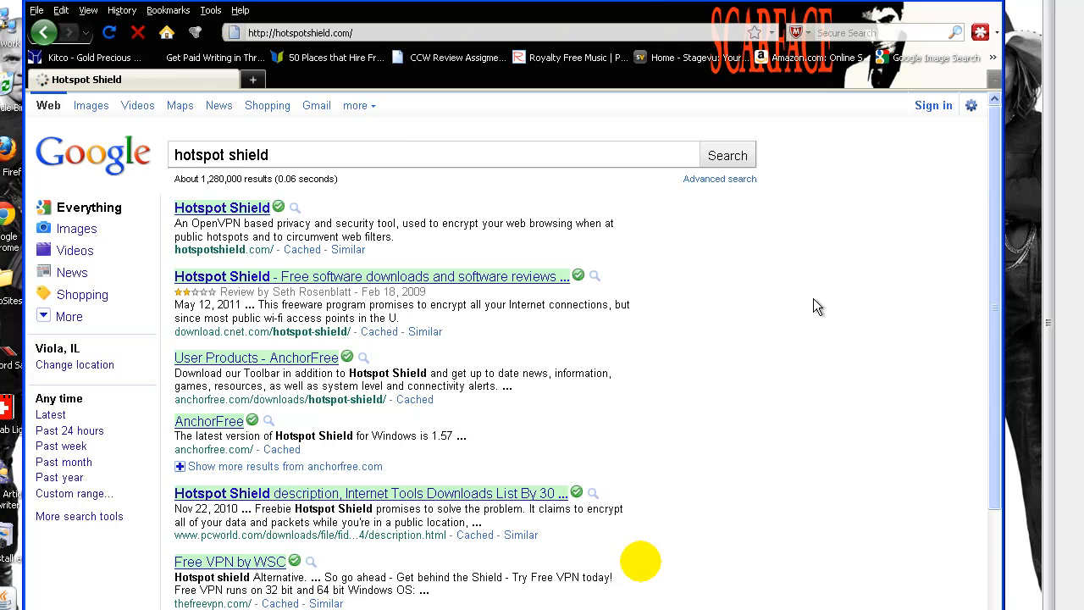
- Start the latest free Hotspot Shield download so the DM-238.exe save prompt appears
left_click(222, 207)
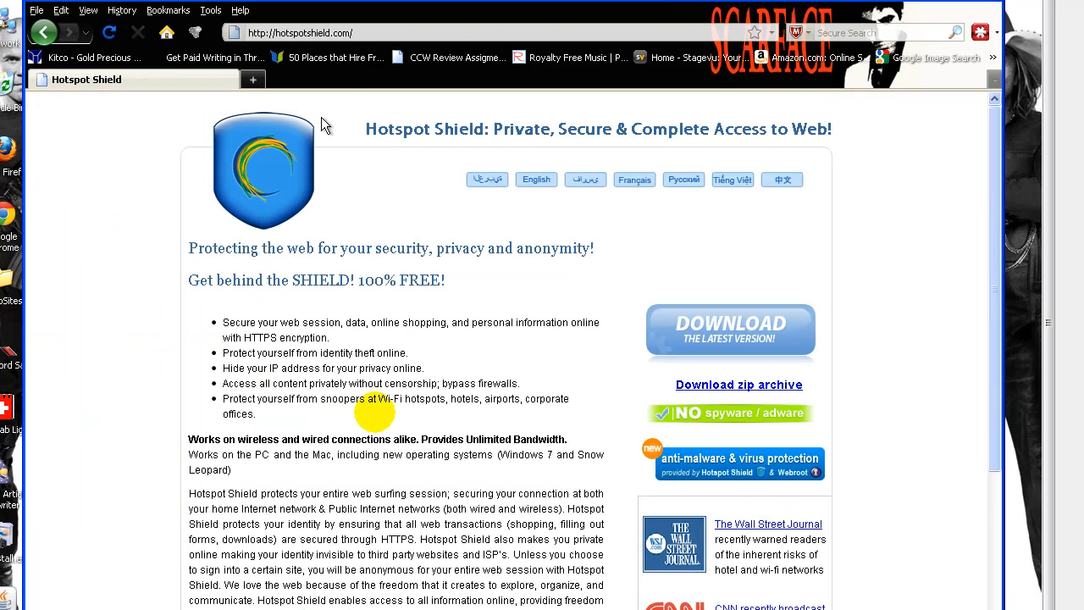
mouse_move(119, 183)
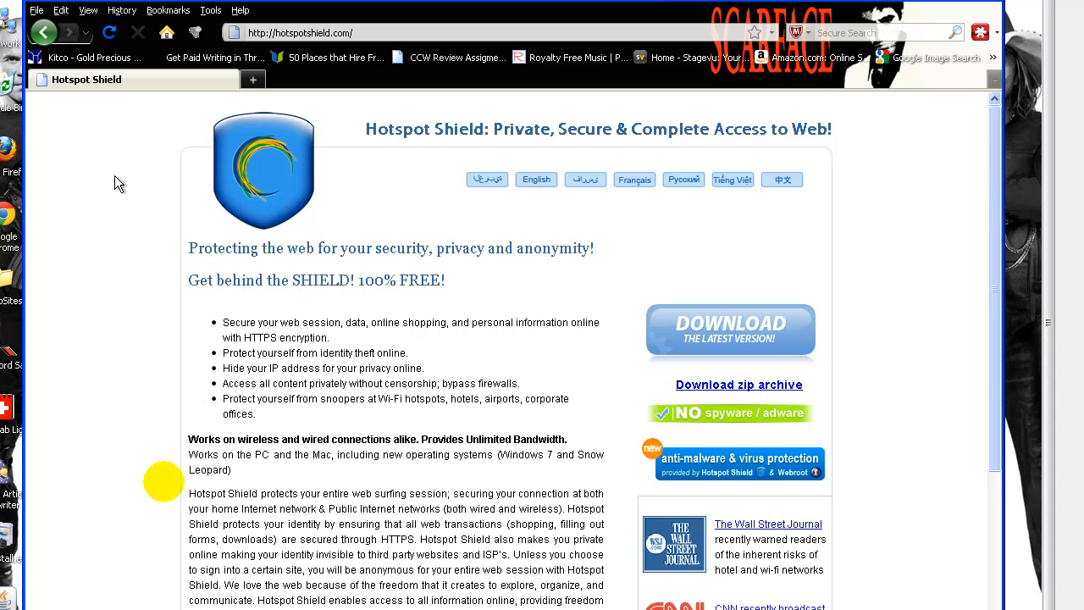
mouse_move(315, 247)
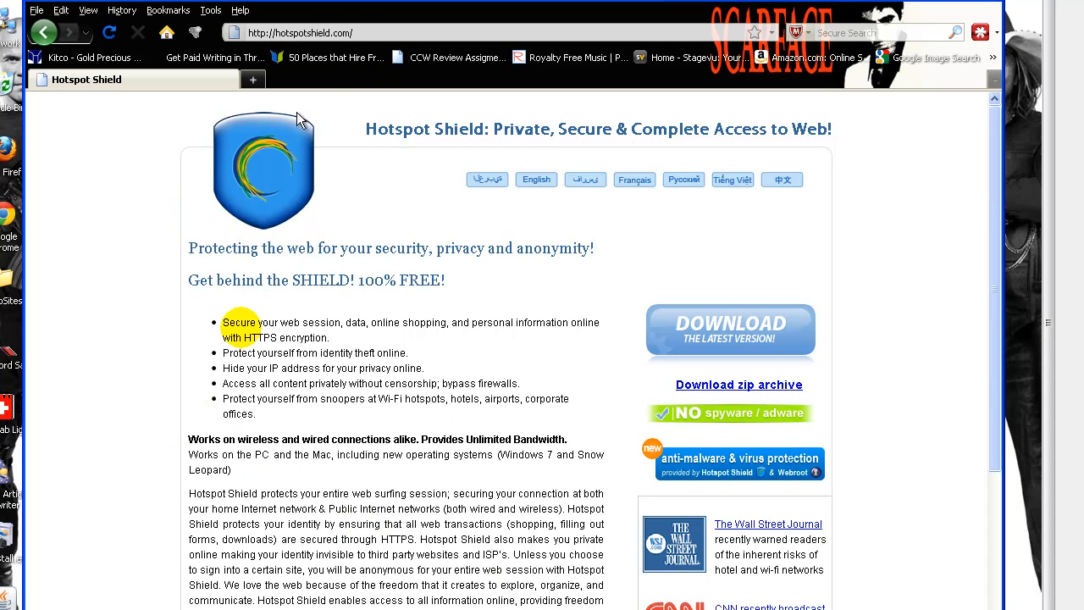
mouse_move(730, 329)
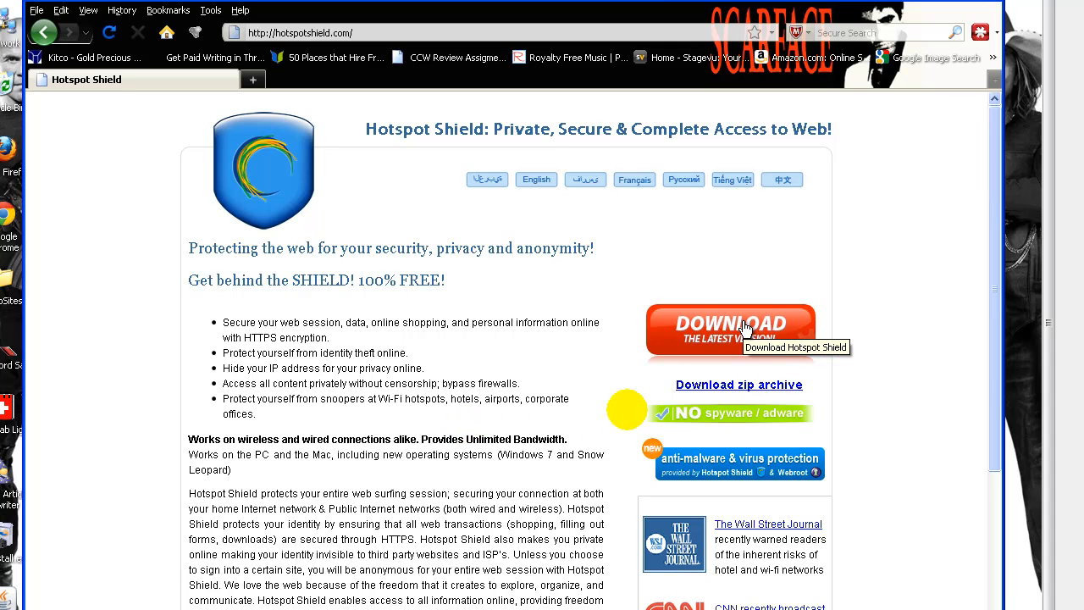
left_click(729, 329)
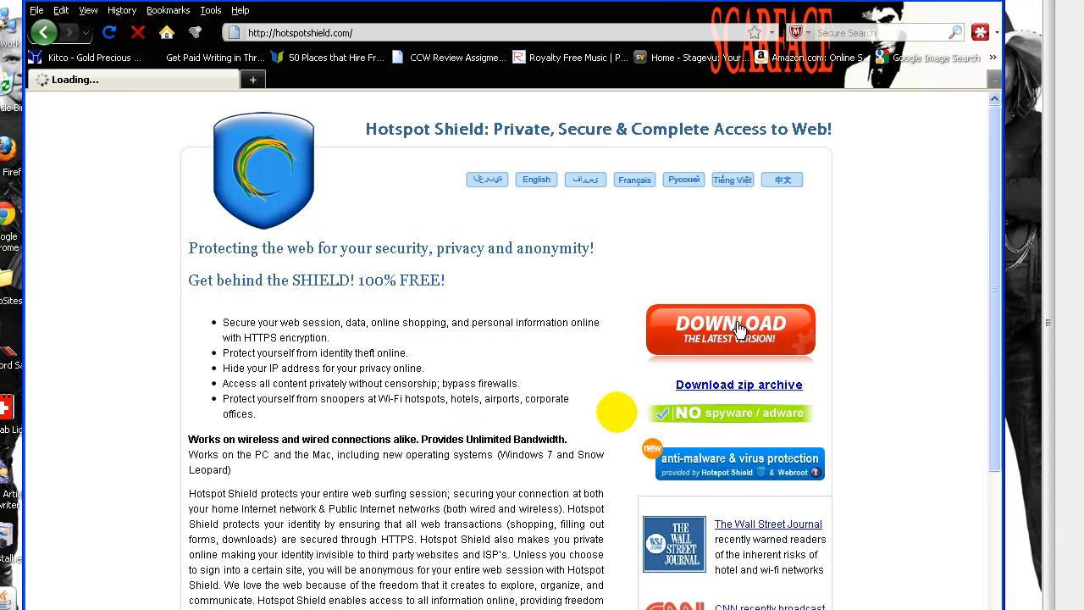
left_click(729, 330)
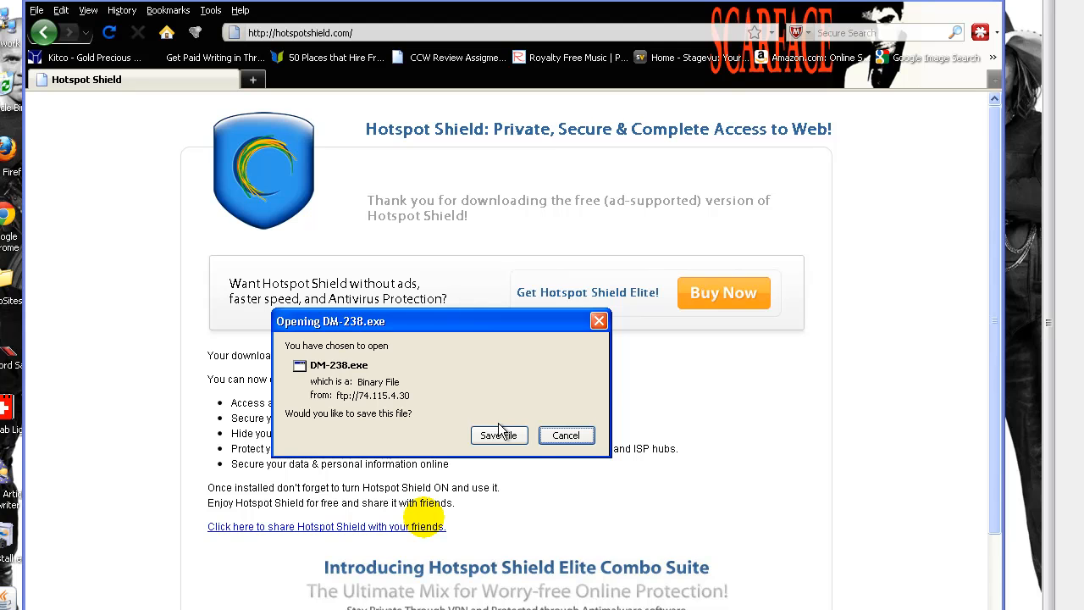
mouse_move(566, 434)
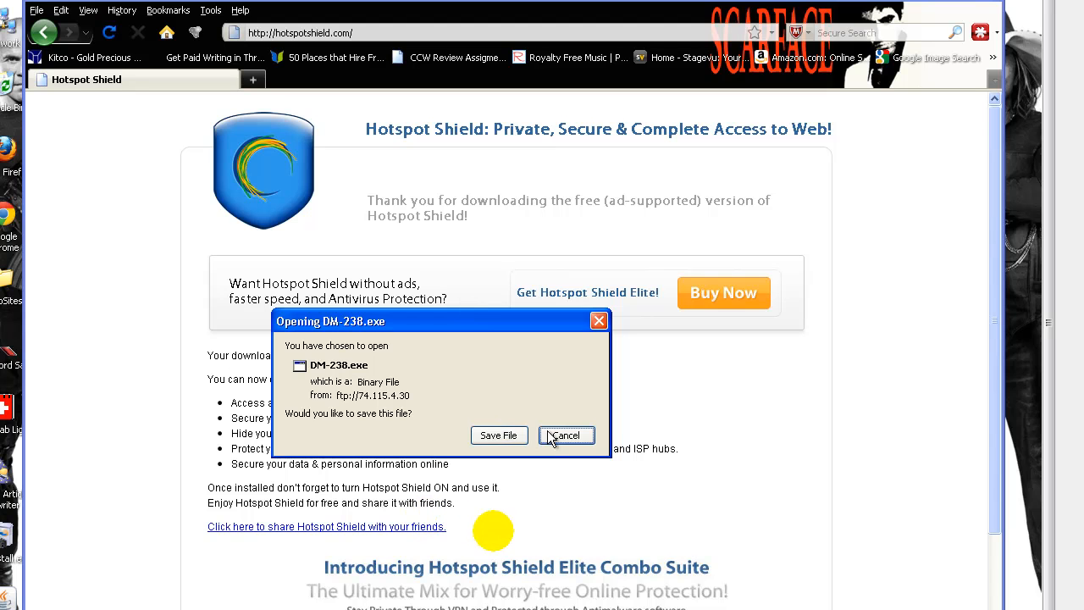
- Dismiss the DM-238.exe save prompt and look over the thank-you page
left_click(564, 433)
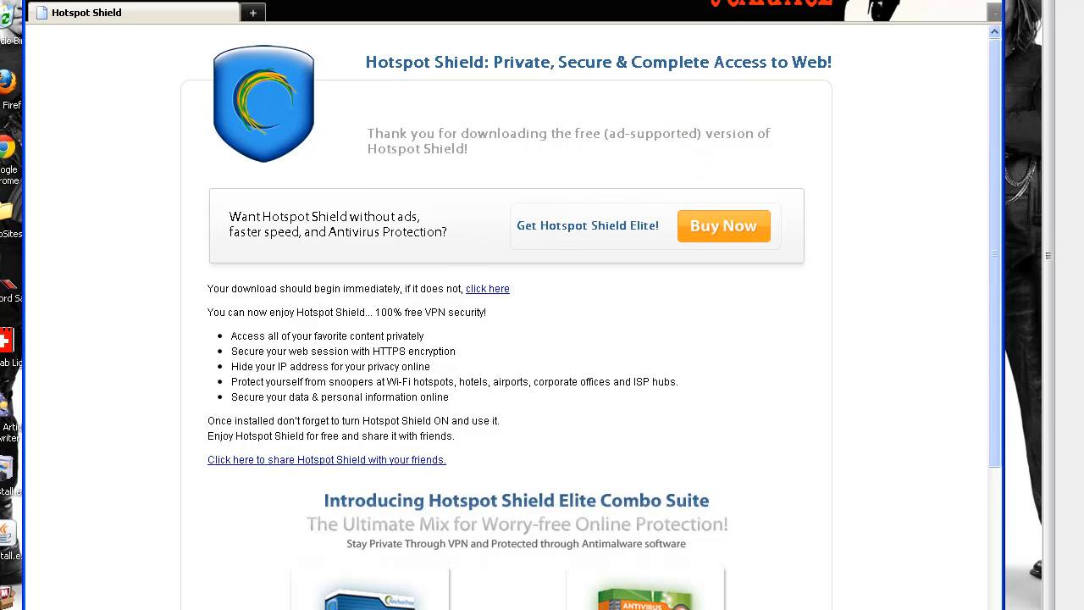
scroll("down", 3)
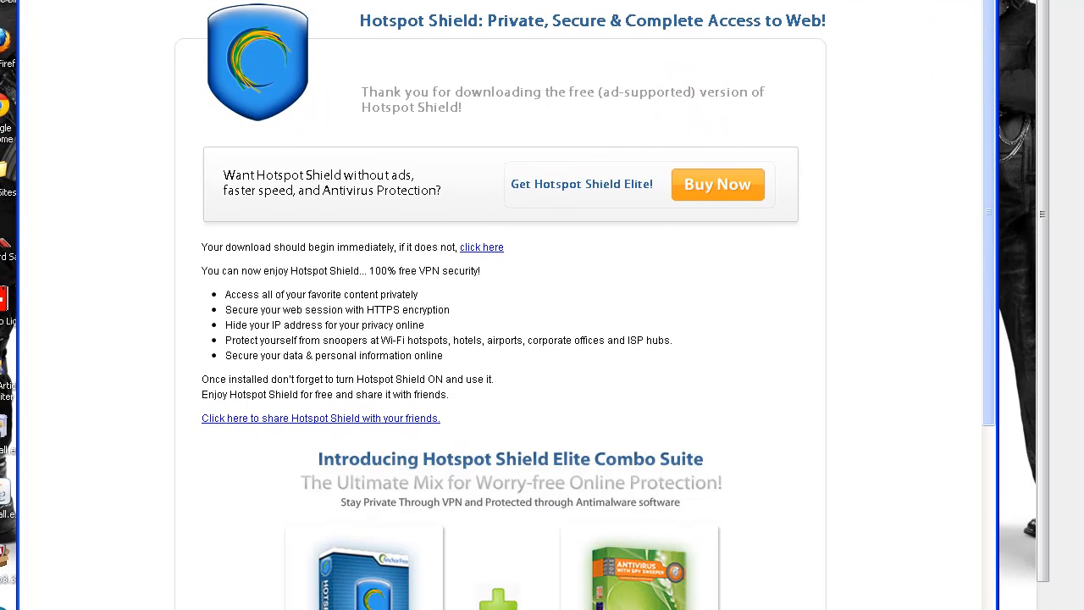
scroll("down", 3)
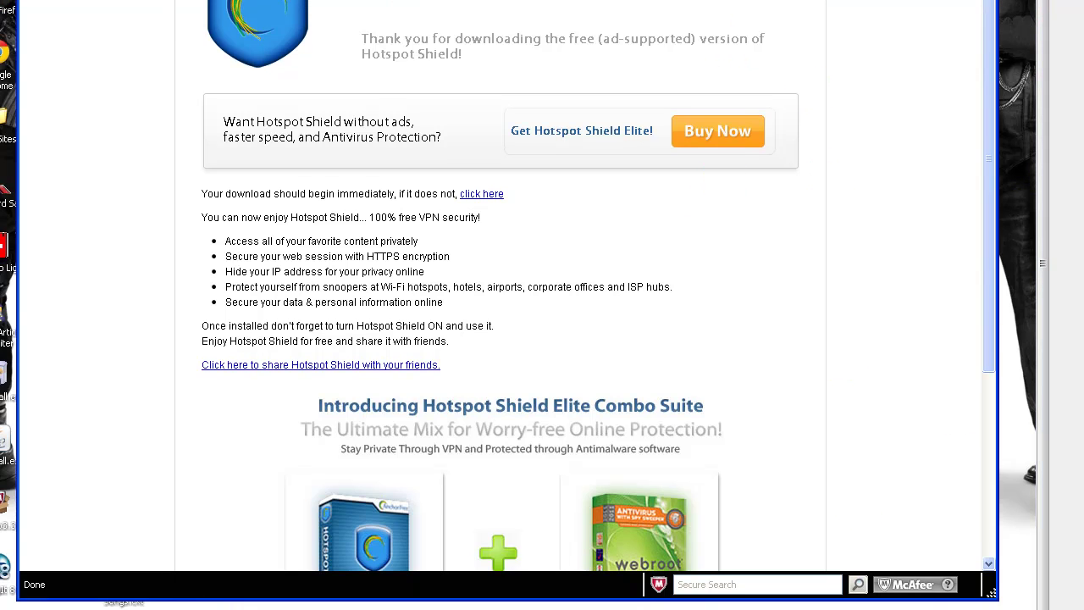
scroll("up", 3)
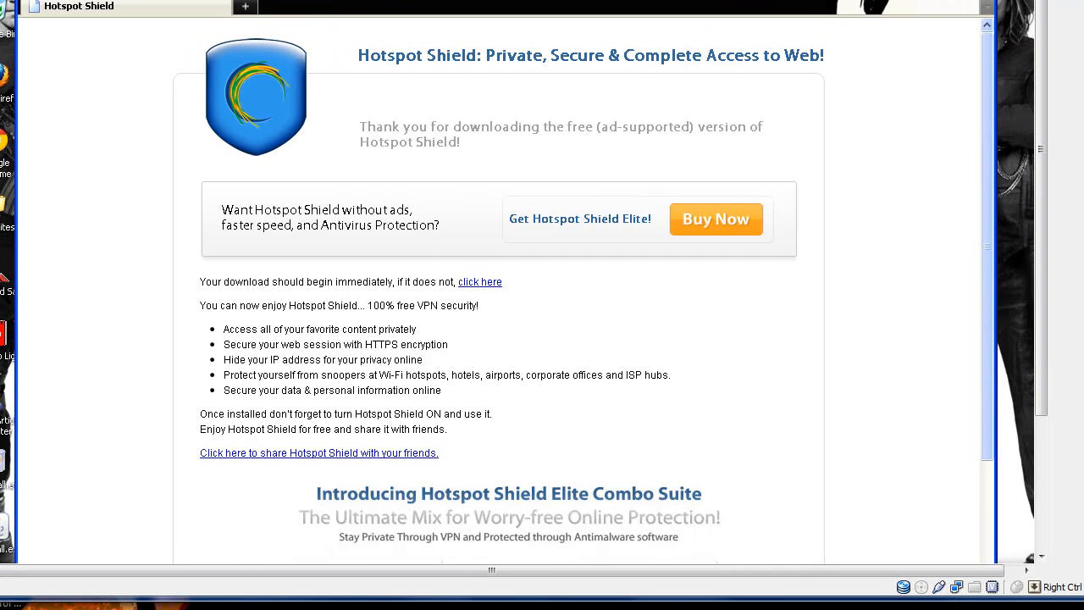
scroll("down", 3)
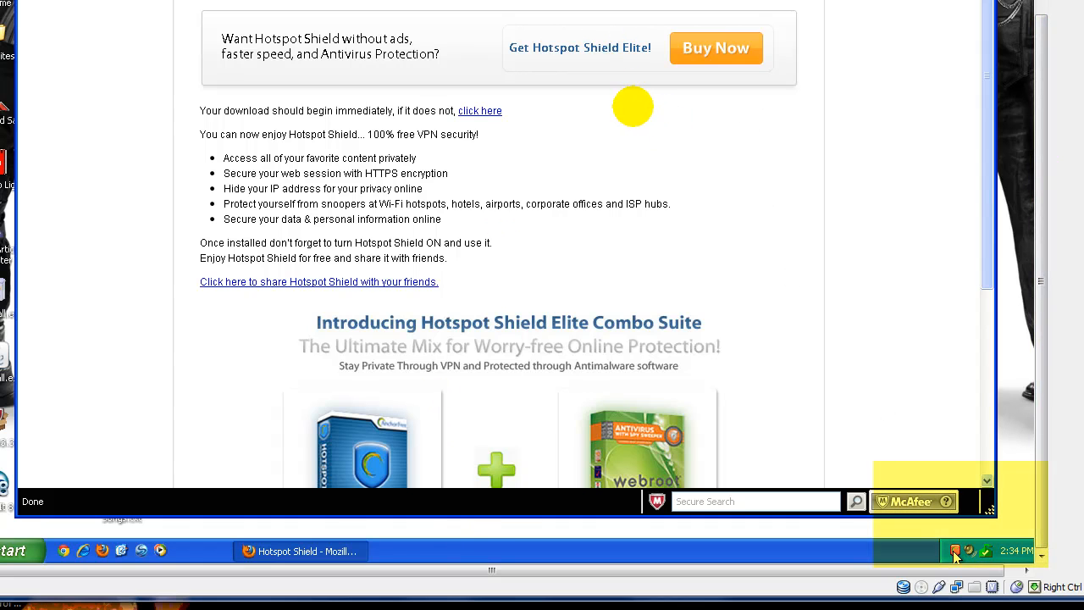
mouse_move(955, 552)
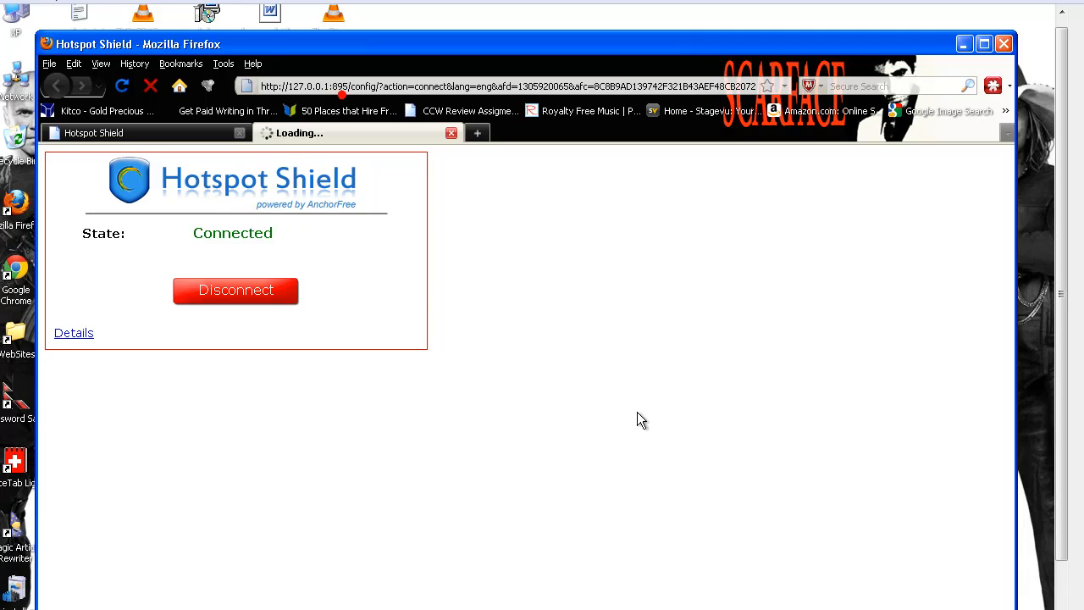
mouse_move(545, 275)
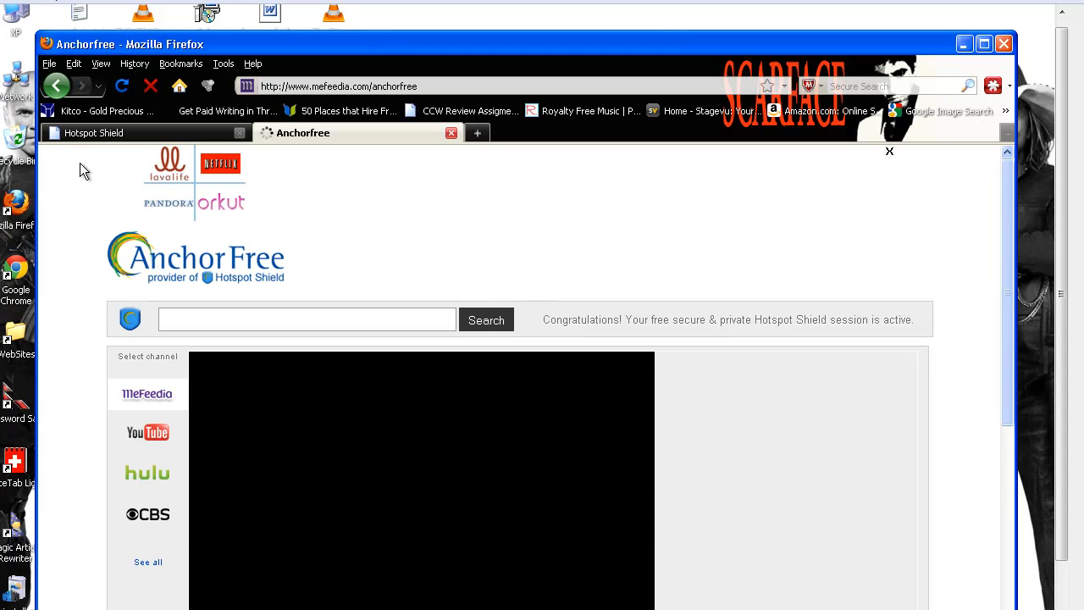
mouse_move(78, 173)
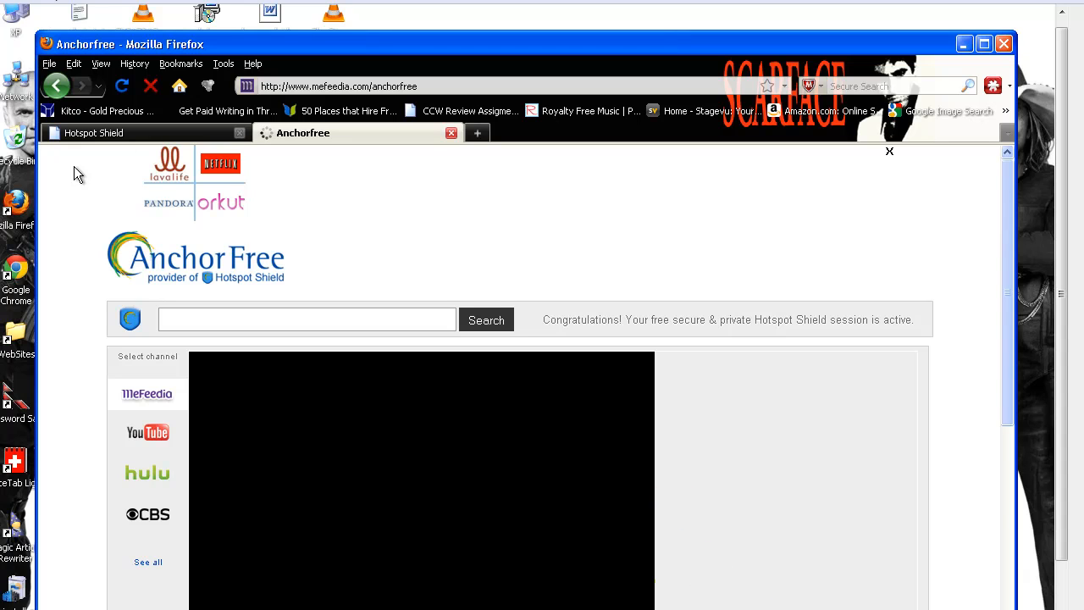
mouse_move(328, 185)
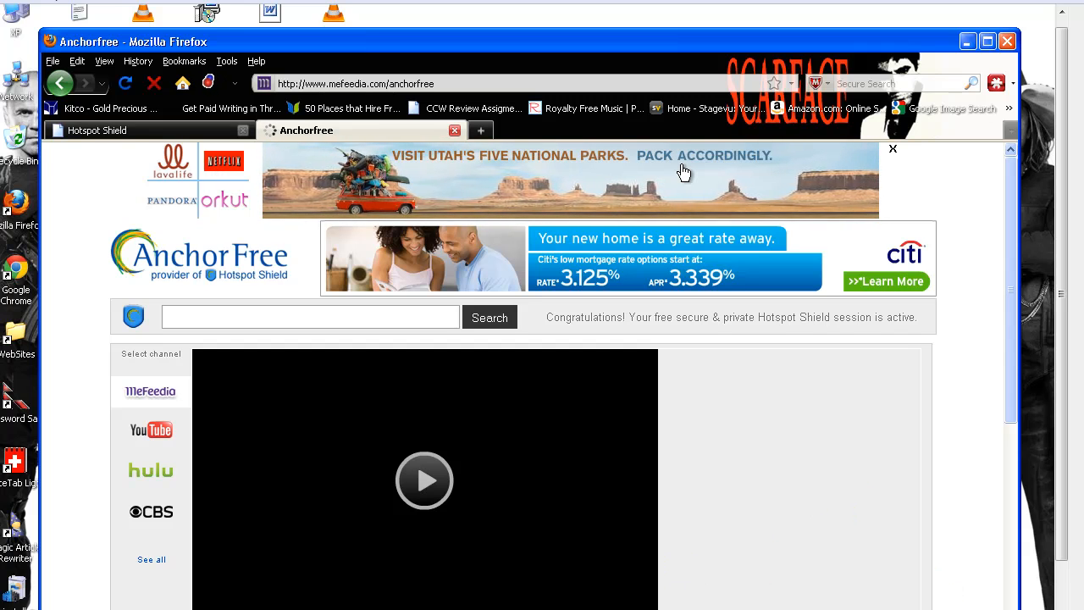
- Leave the AnchorFree welcome page and head to the Google home page
left_click(424, 481)
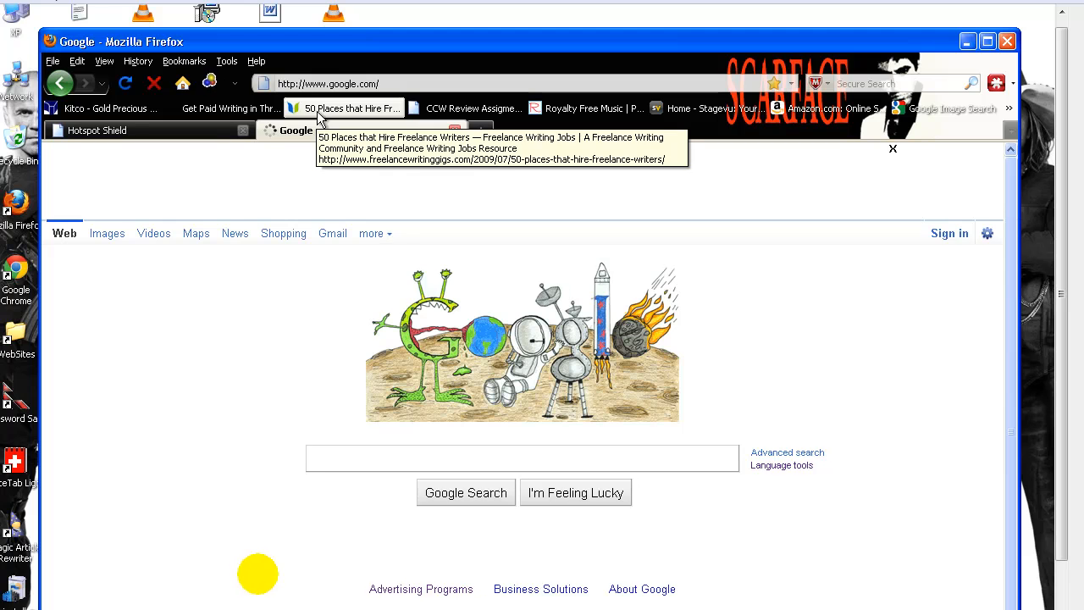
mouse_move(605, 180)
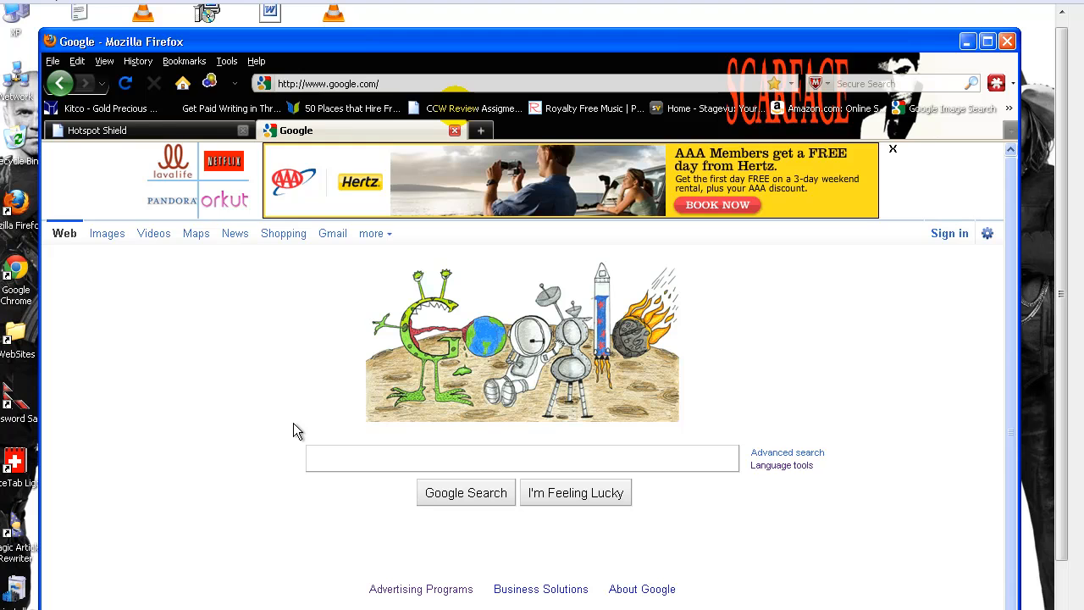
- Load google.com in the tab, showing the Google home page with Hotspot Shield's ad bar
left_click(891, 149)
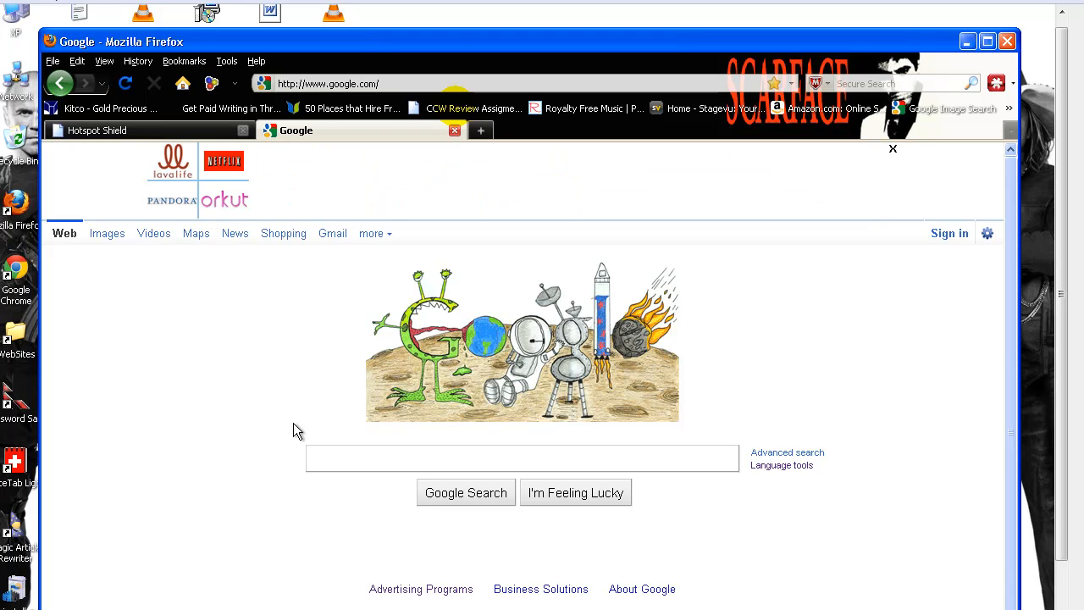
mouse_move(251, 363)
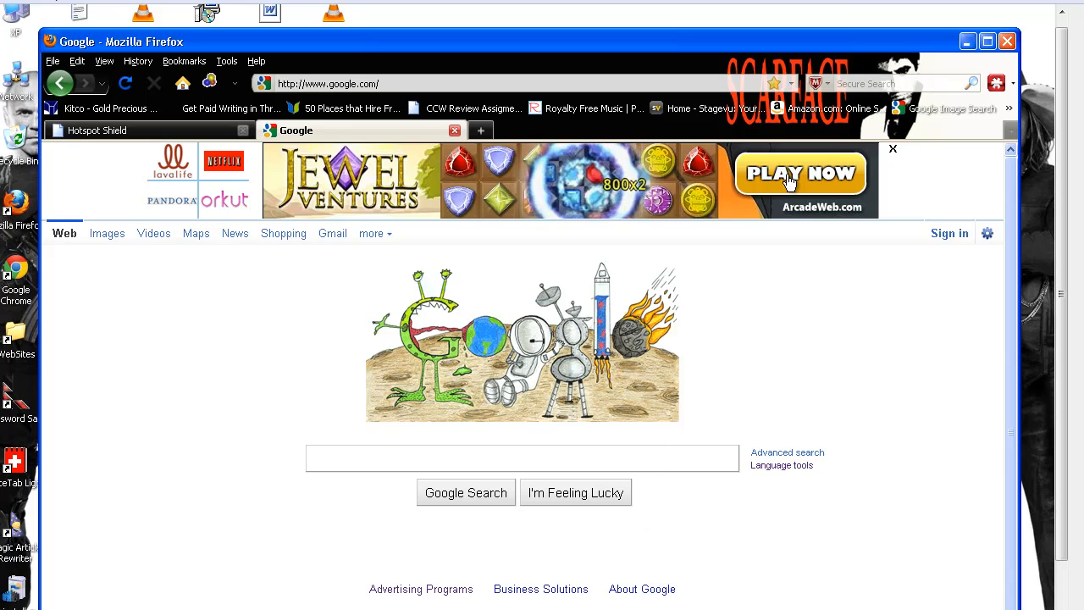
mouse_move(257, 461)
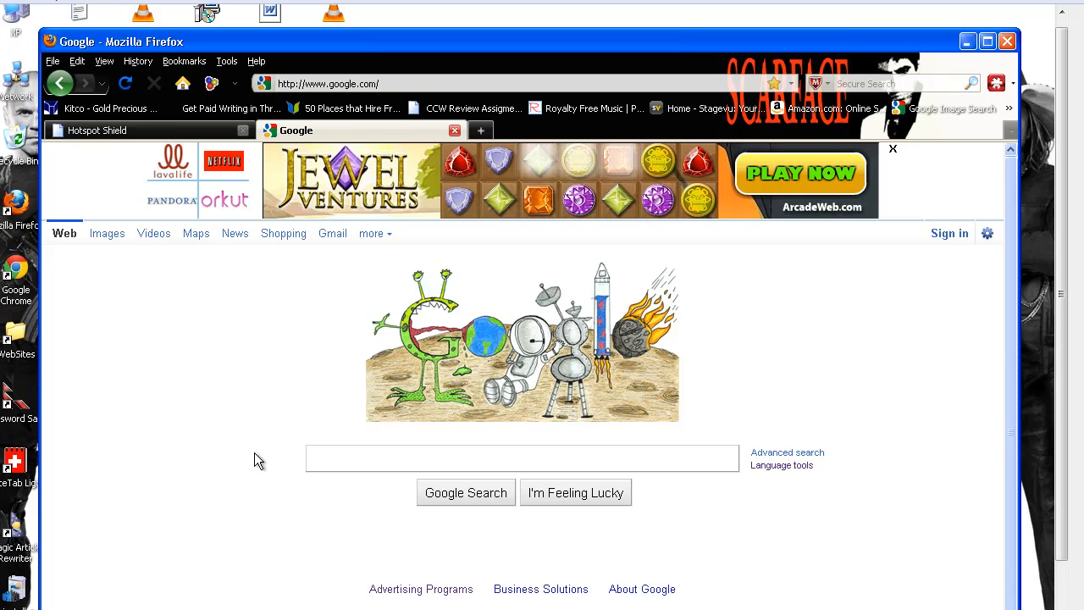
- Search Google for hulu.com and review the results with Hulu's site on top
type("hulu.com")
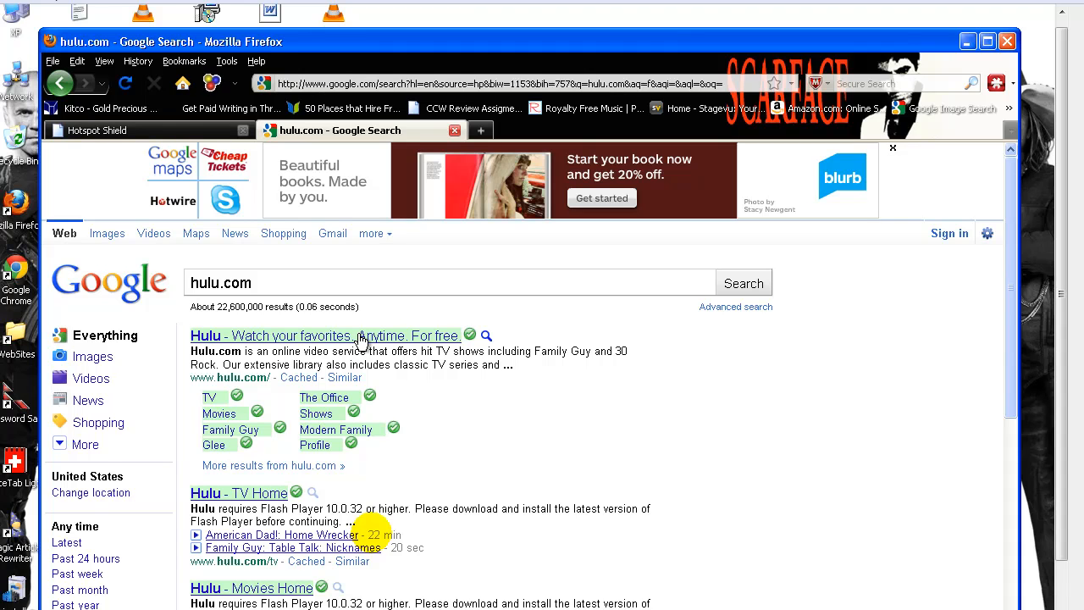
mouse_move(918, 444)
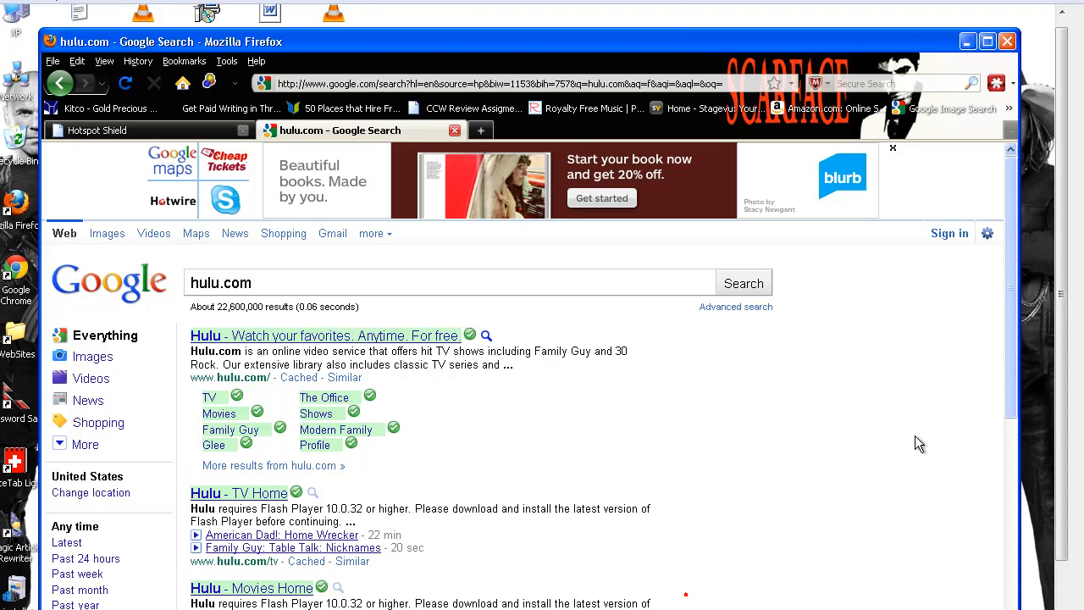
left_click(325, 335)
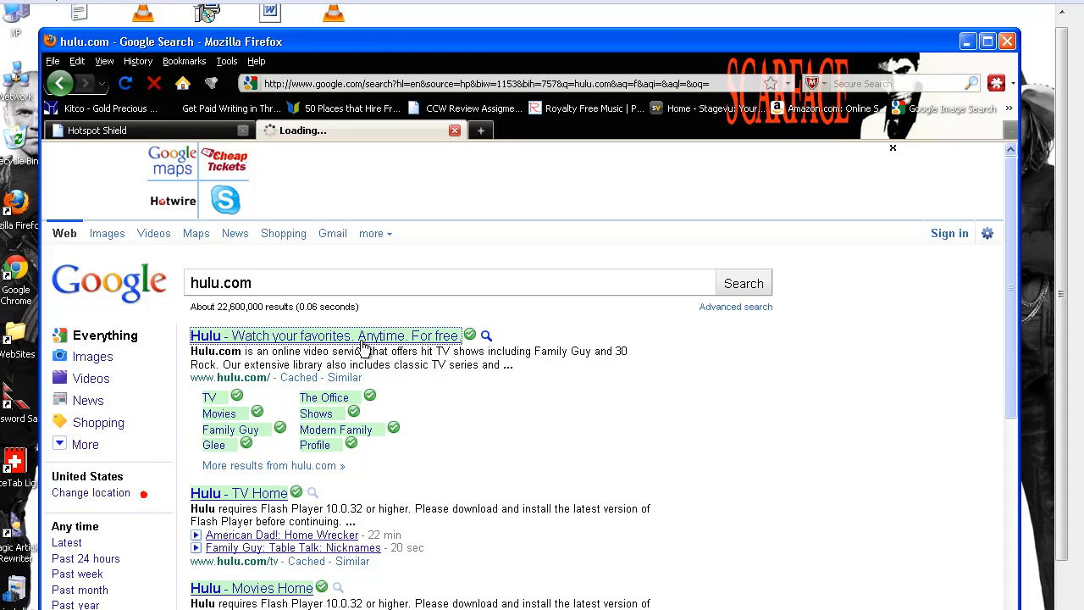
left_click(325, 335)
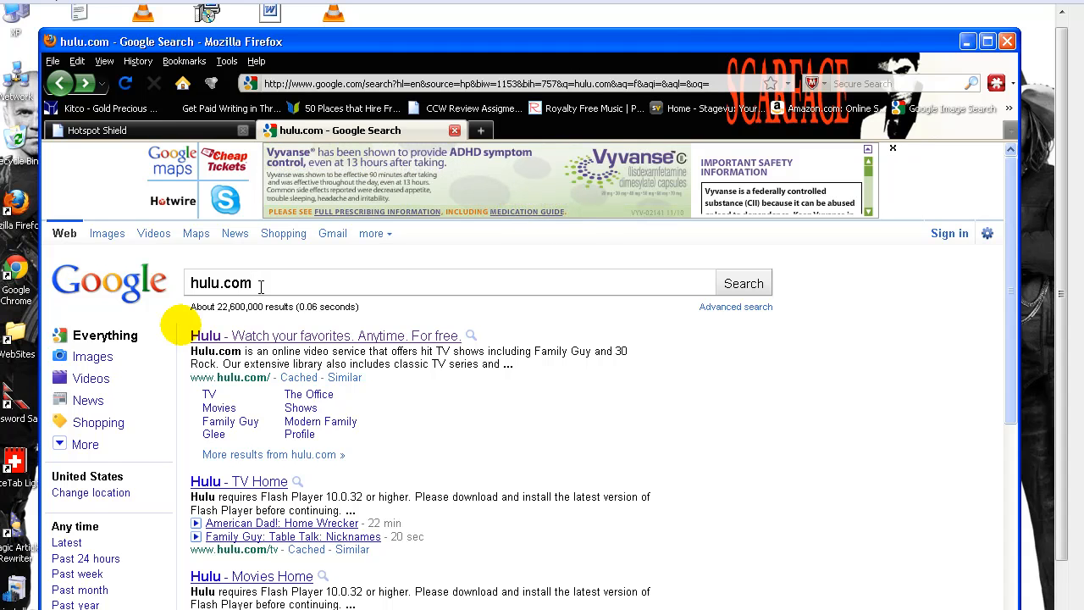
scroll("down", 3)
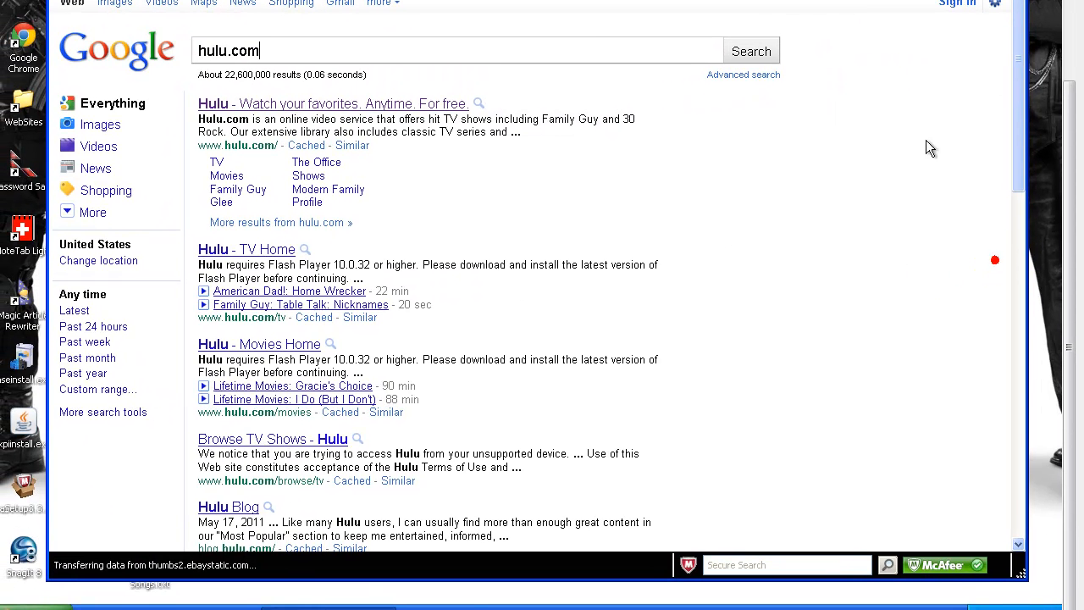
scroll("down", 3)
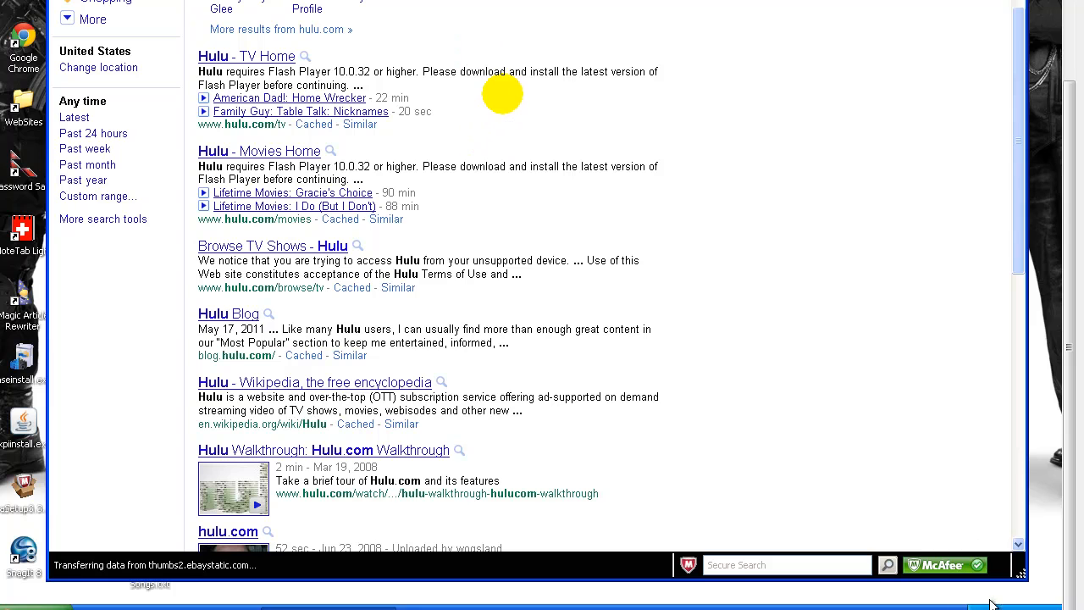
mouse_move(942, 437)
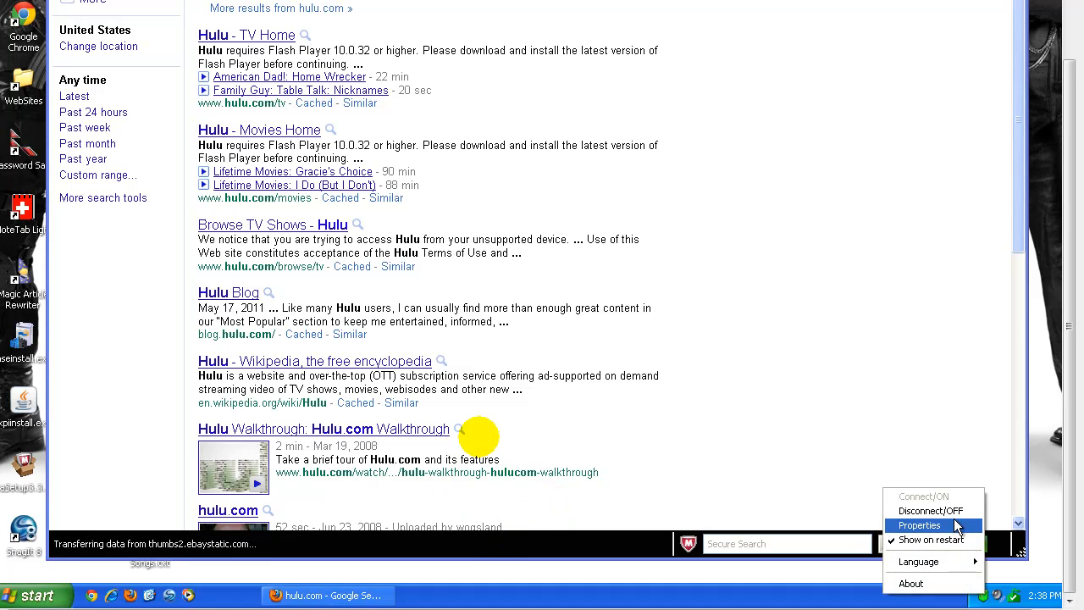
- Disconnect Hotspot Shield from its tray icon and confirm ending the private session
left_click(930, 511)
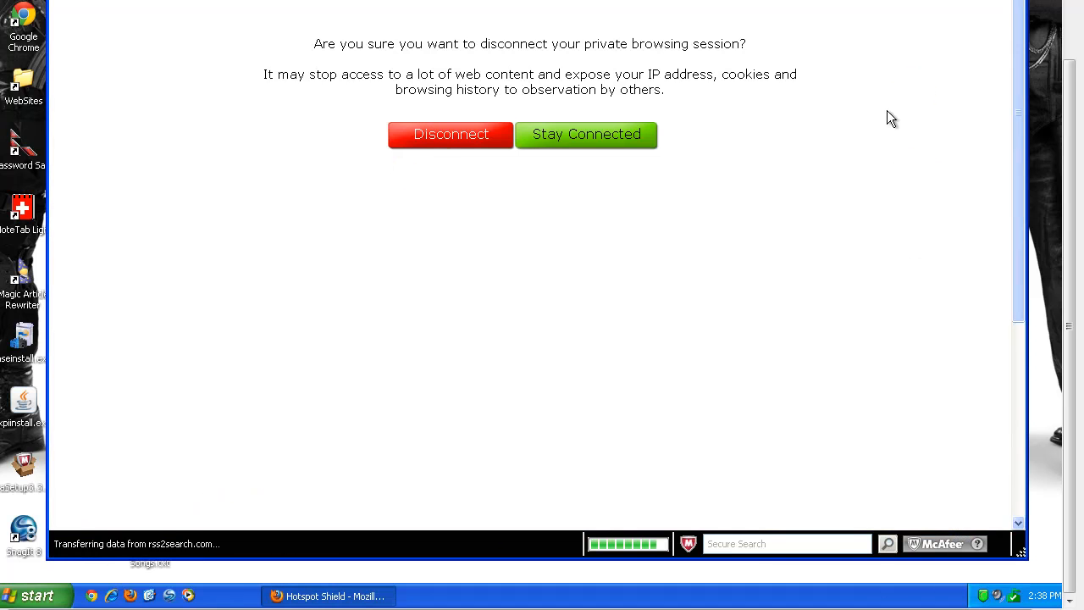
left_click(451, 134)
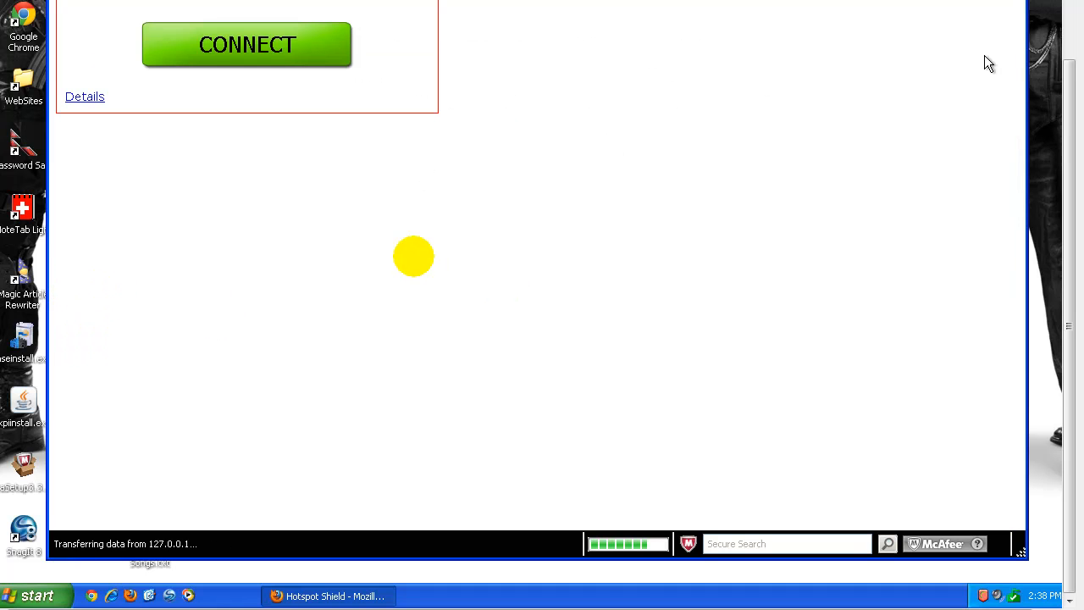
mouse_move(1001, 50)
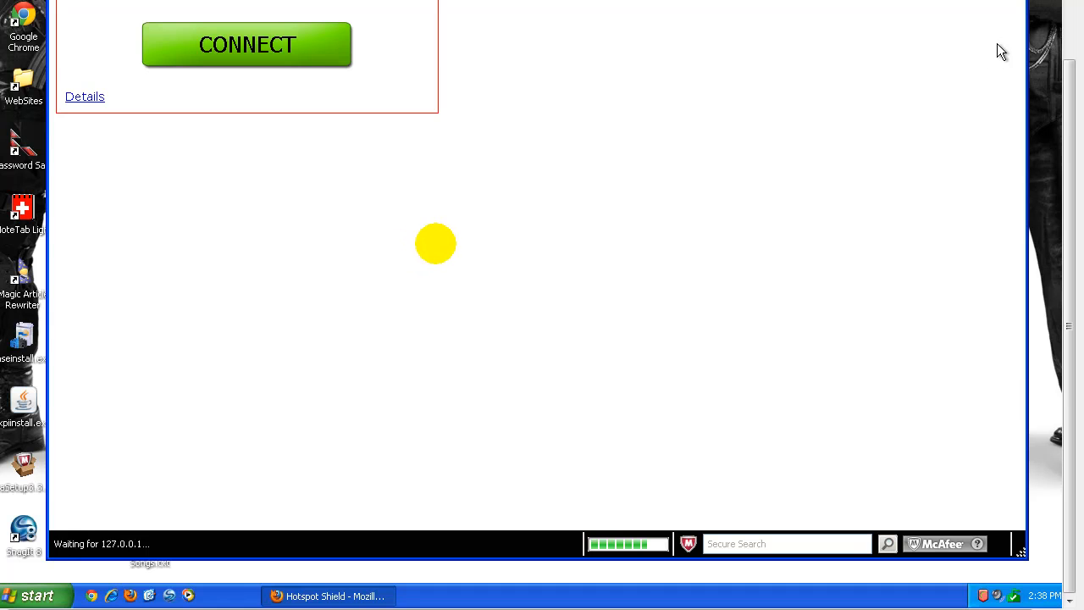